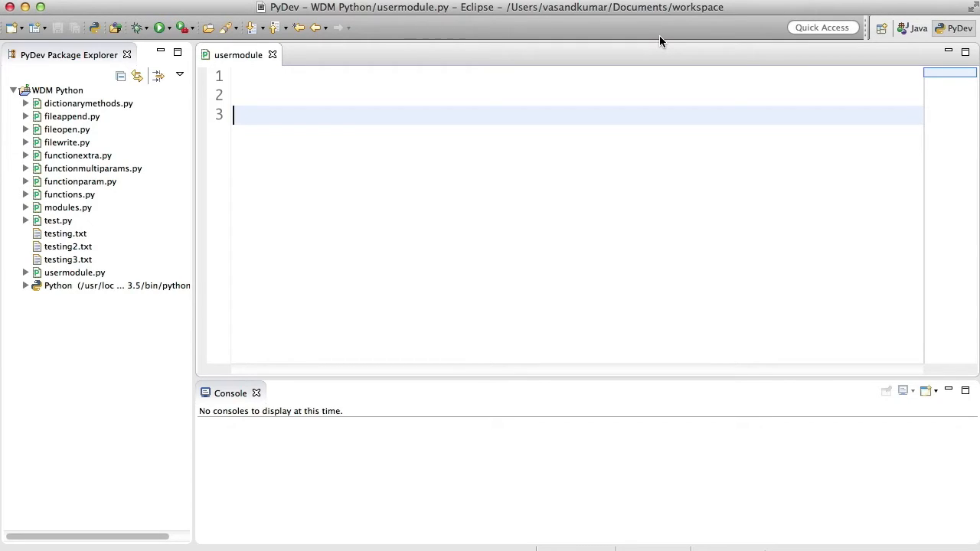
Step: Define addition(a,b) in usermodule.py returning a+b
text(def ad)
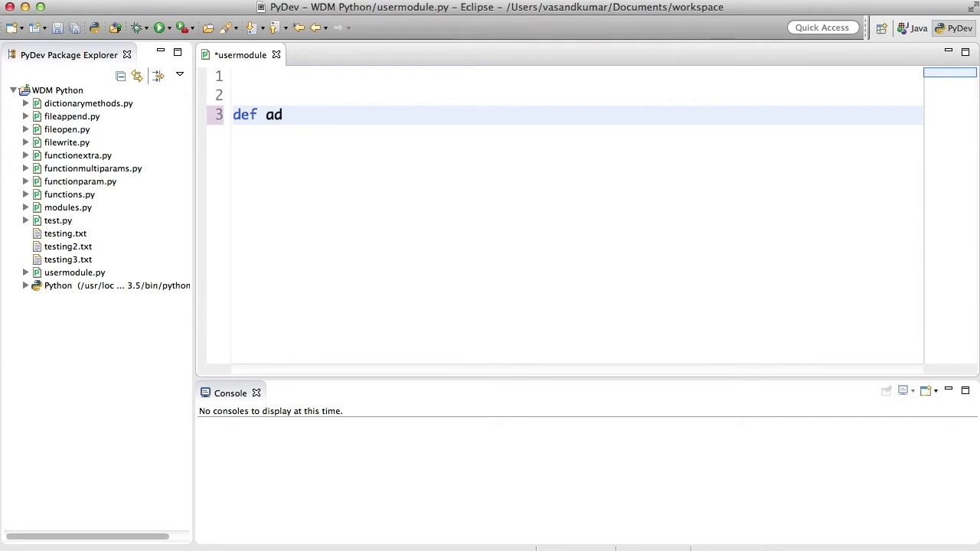
text(dition():)
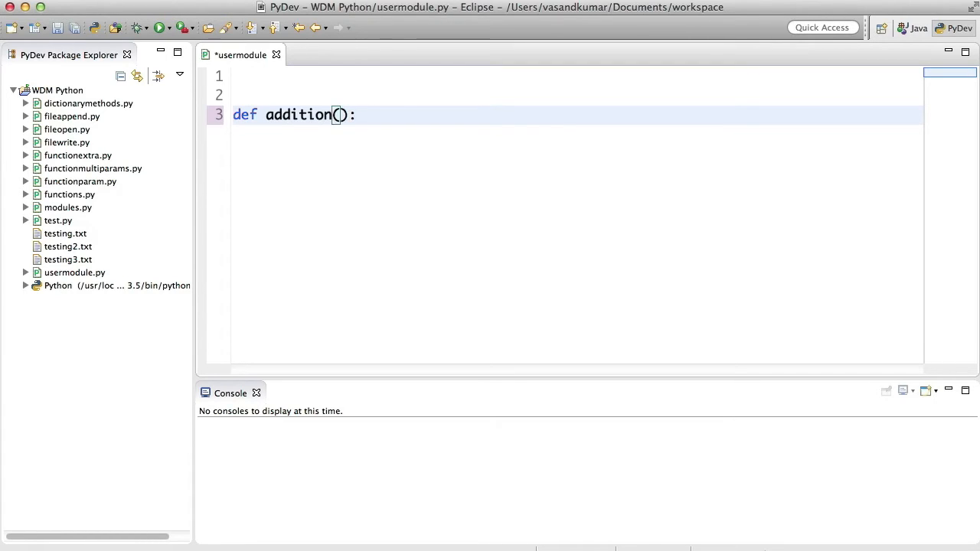
text(a,b)
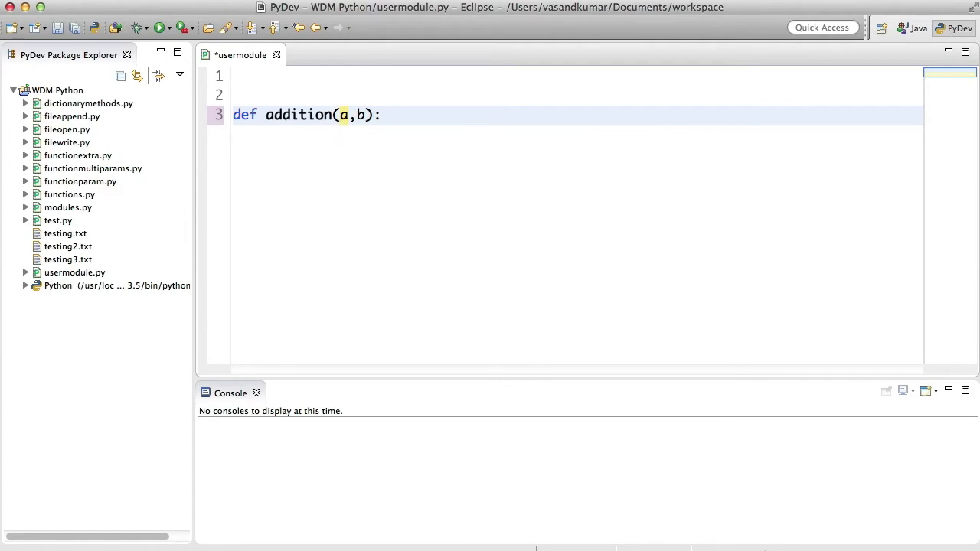
text(a+b)
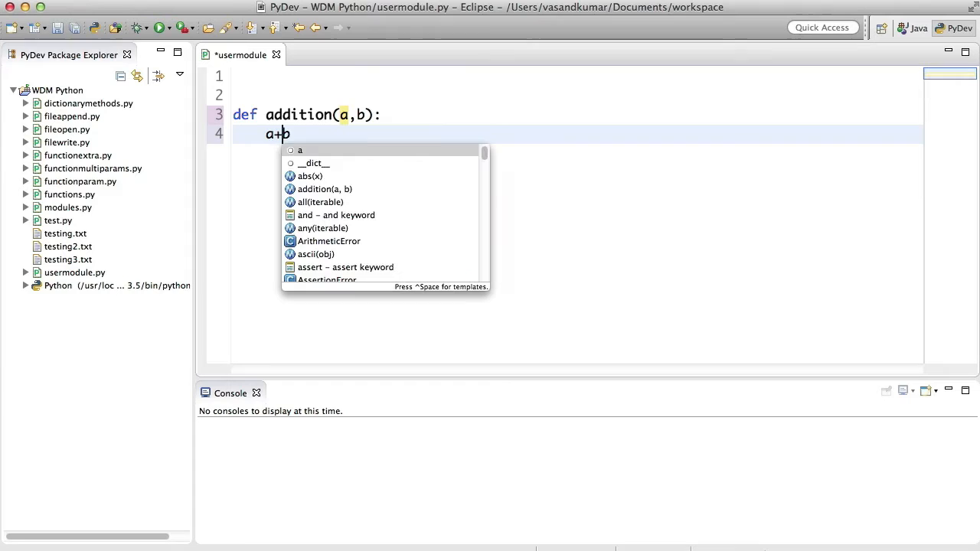
text(return)
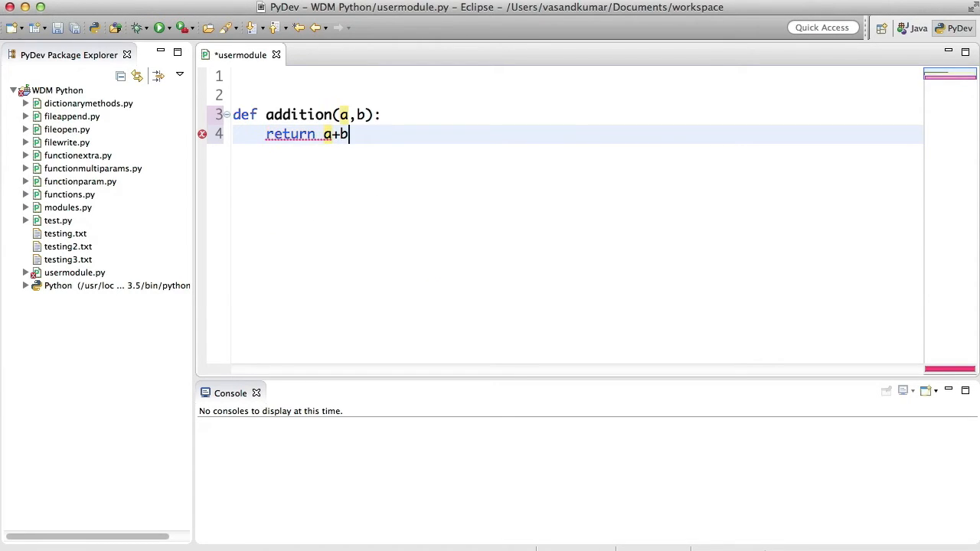
Step: Define multiplication(a,b) returning a*b below it
text(def)
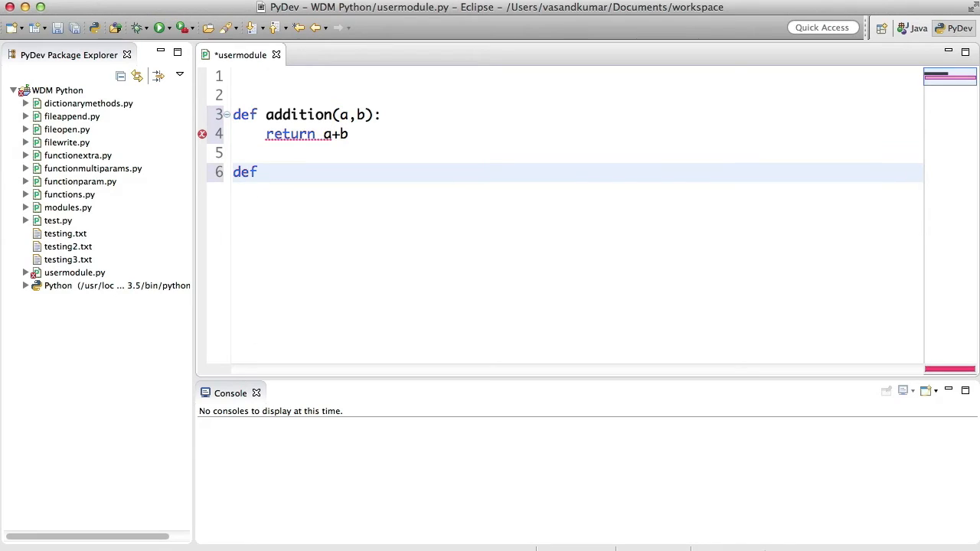
text(multiplic)
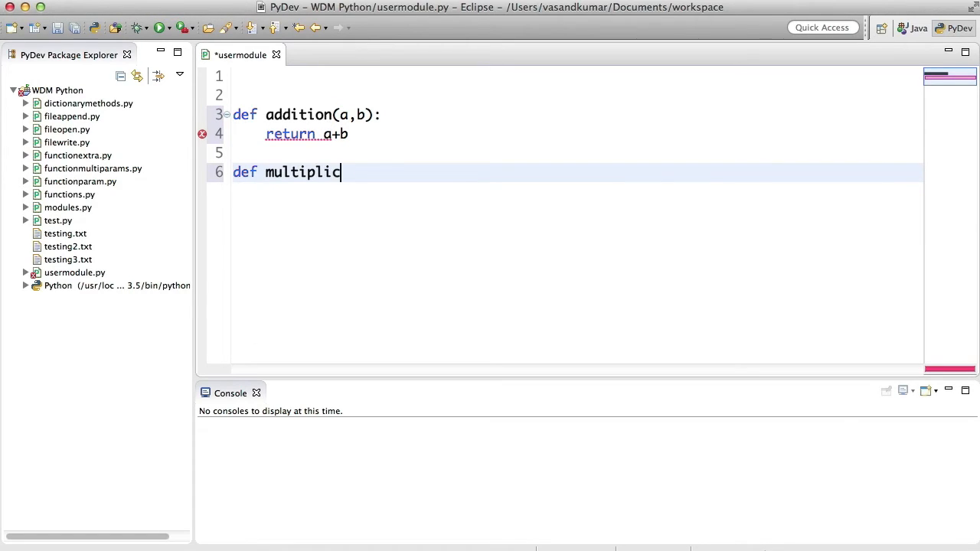
text(ation)
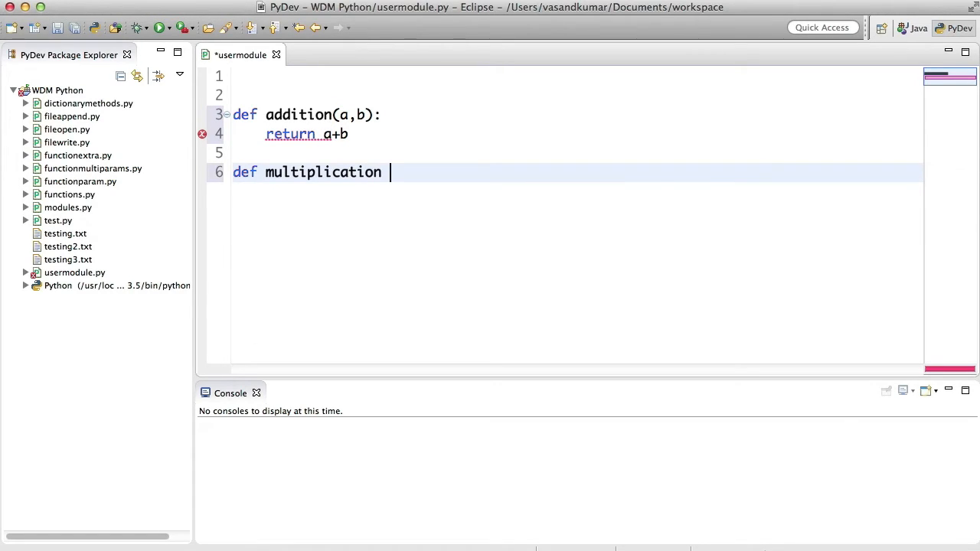
text(():)
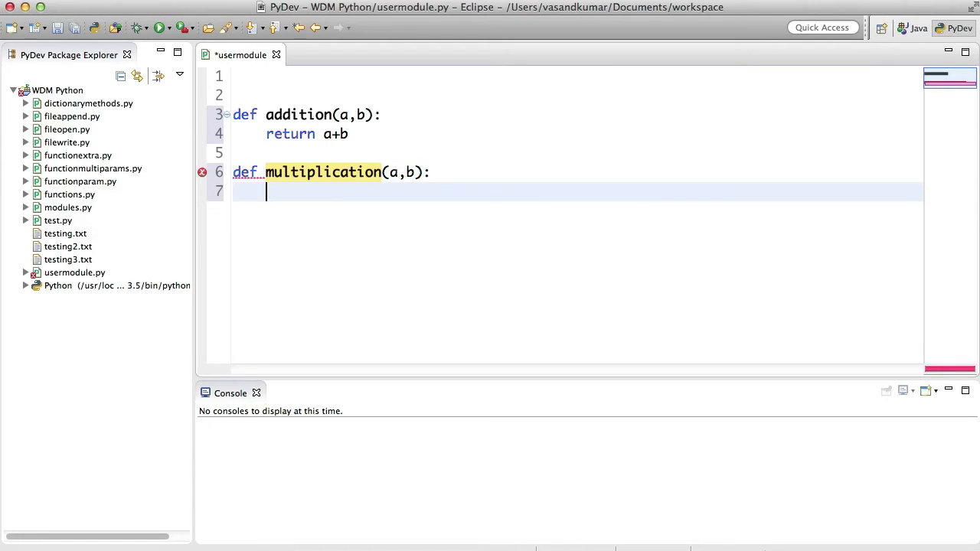
text(return a)
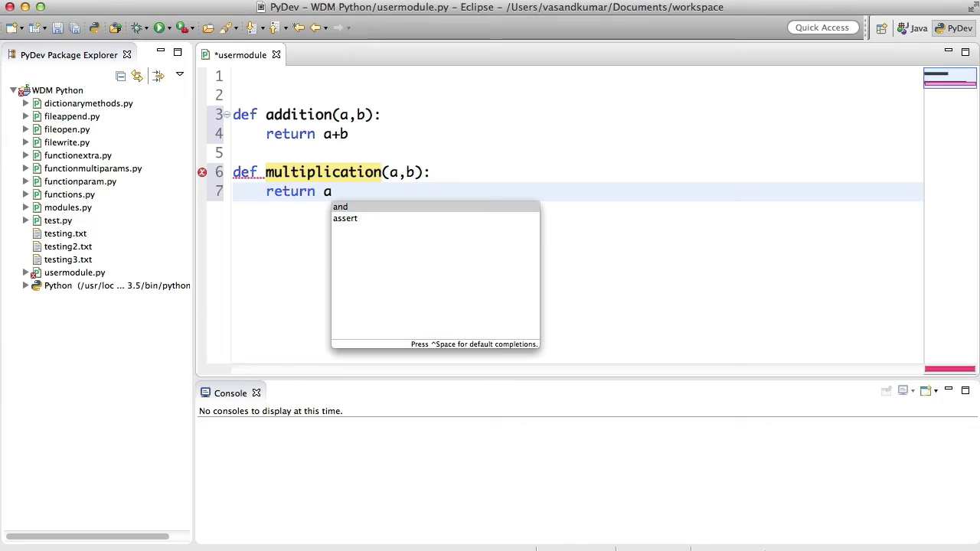
text(*b)
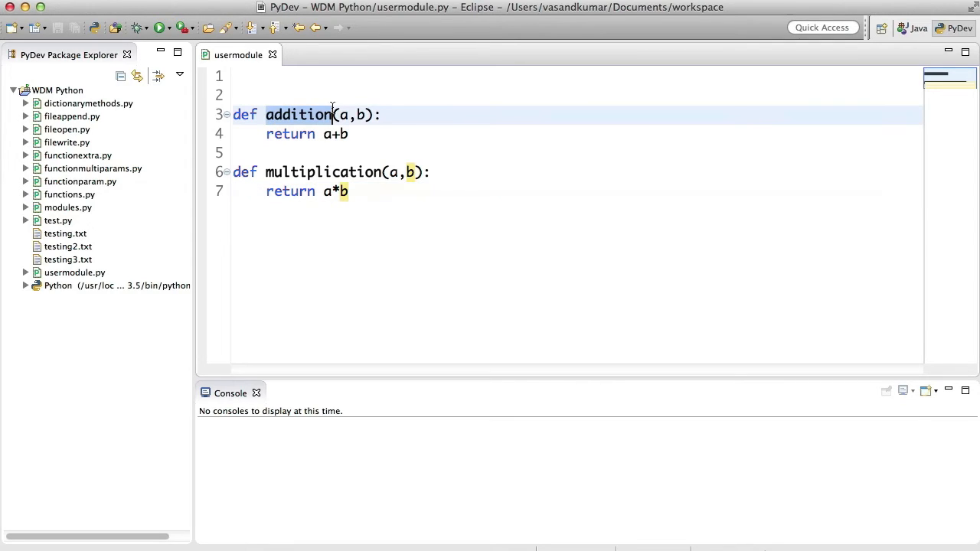
click(233, 172)
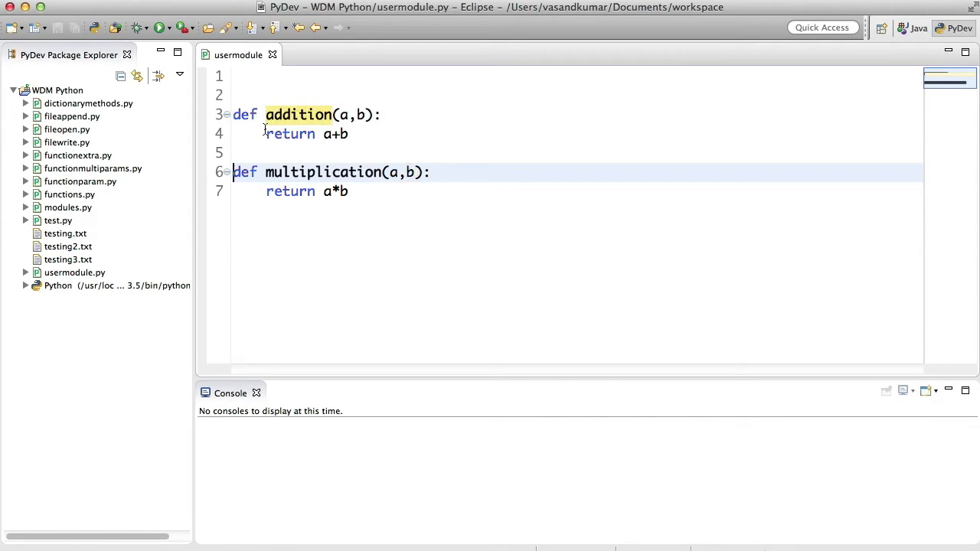
Step: Create a new file myprogram.py in the WDM Python project and open it
right_click(57, 88)
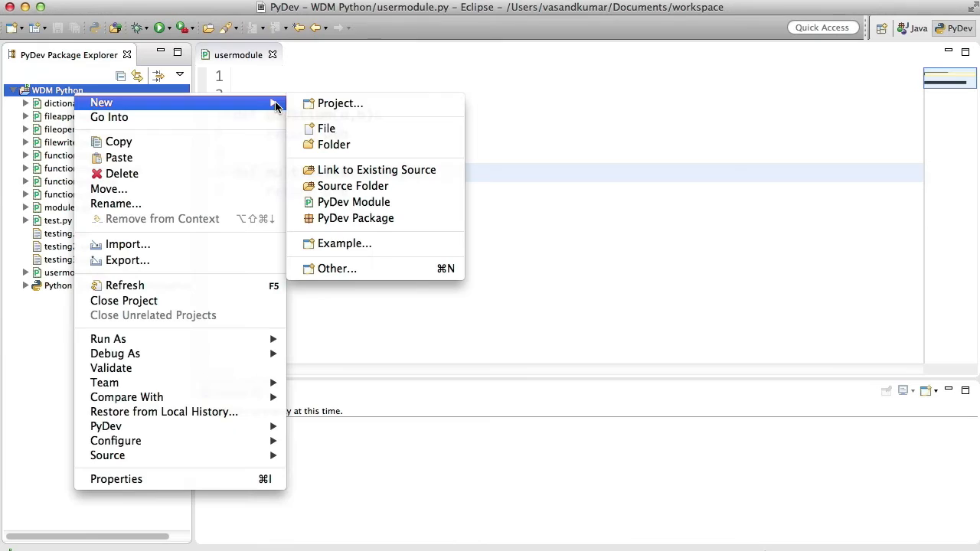
click(326, 129)
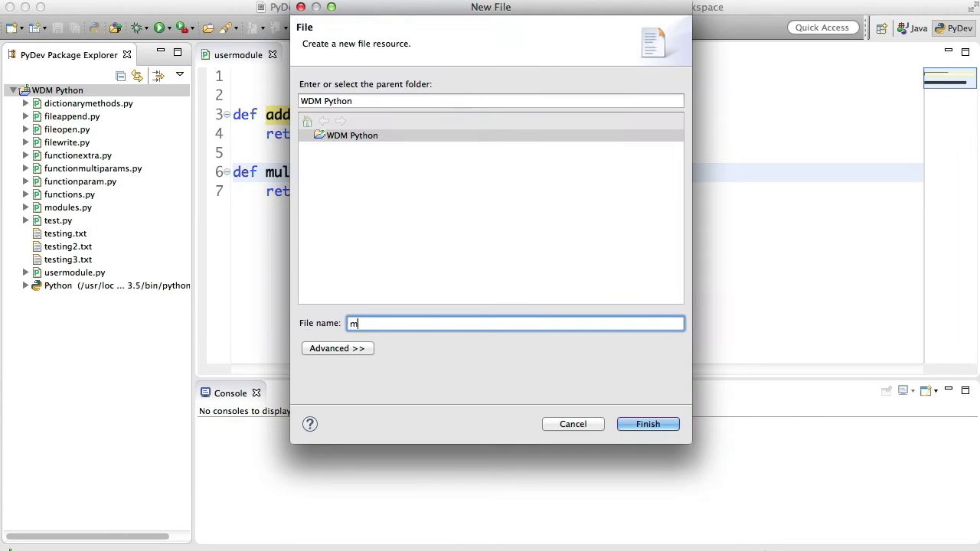
text(yprogram.)
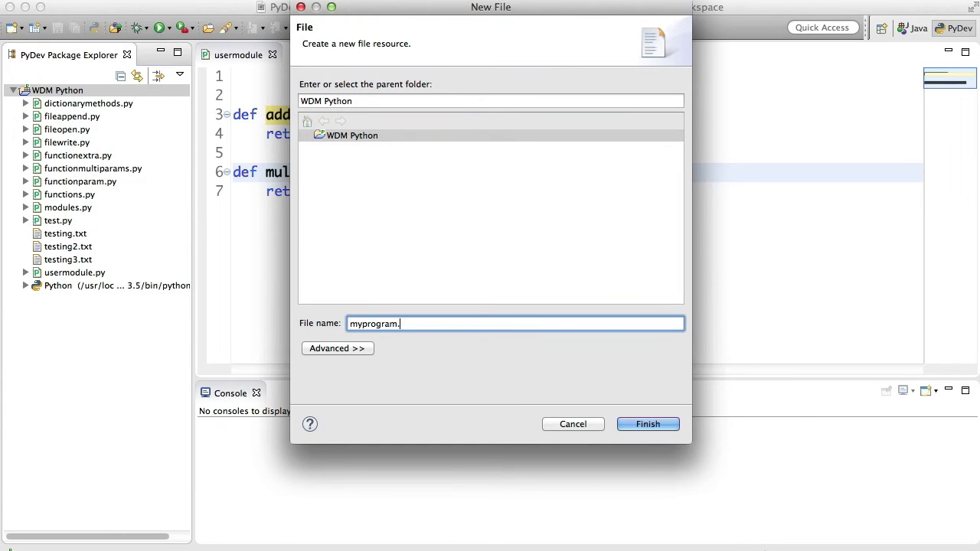
click(646, 422)
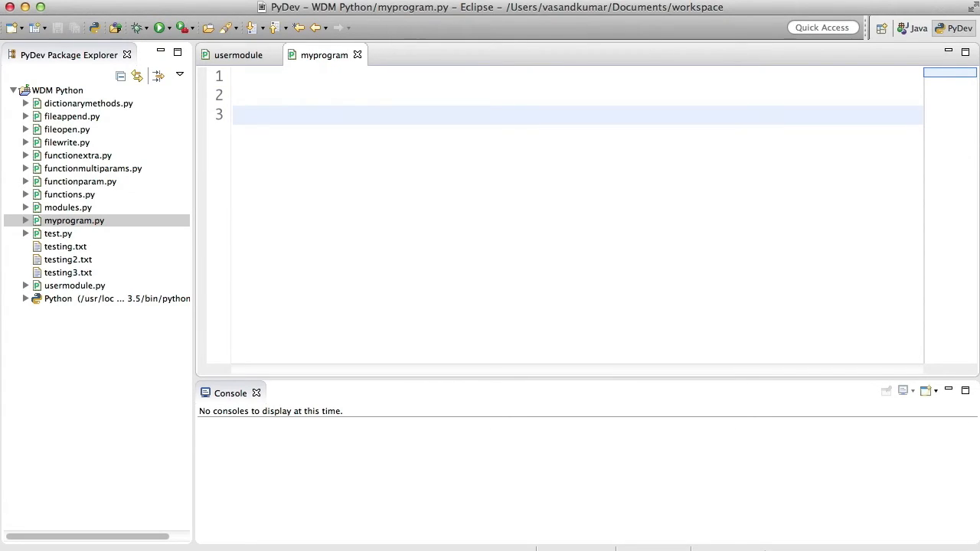
Step: Import usermodule and print usermodule.addition(3,4) and usermodule.multiplication(3, 4)
text(import usermodule)
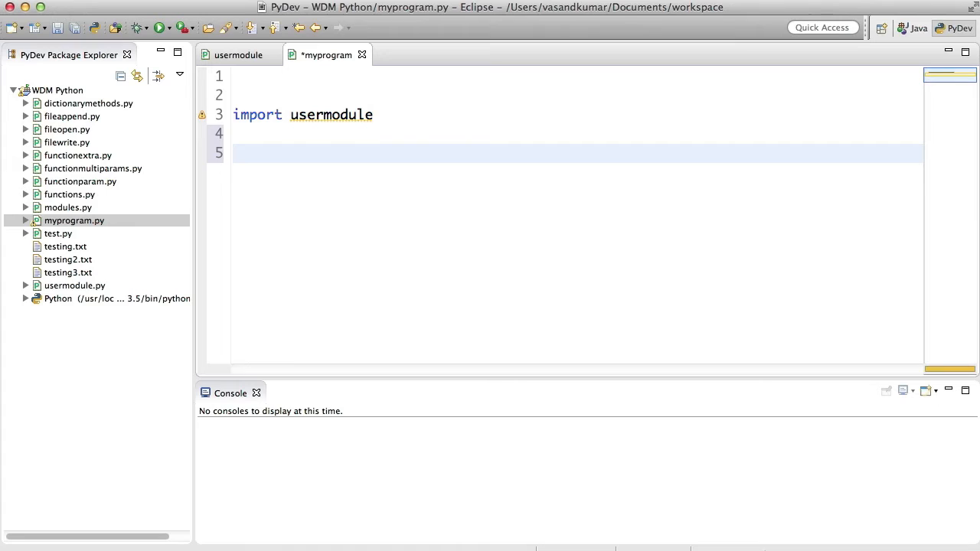
text(usermodule.addition()
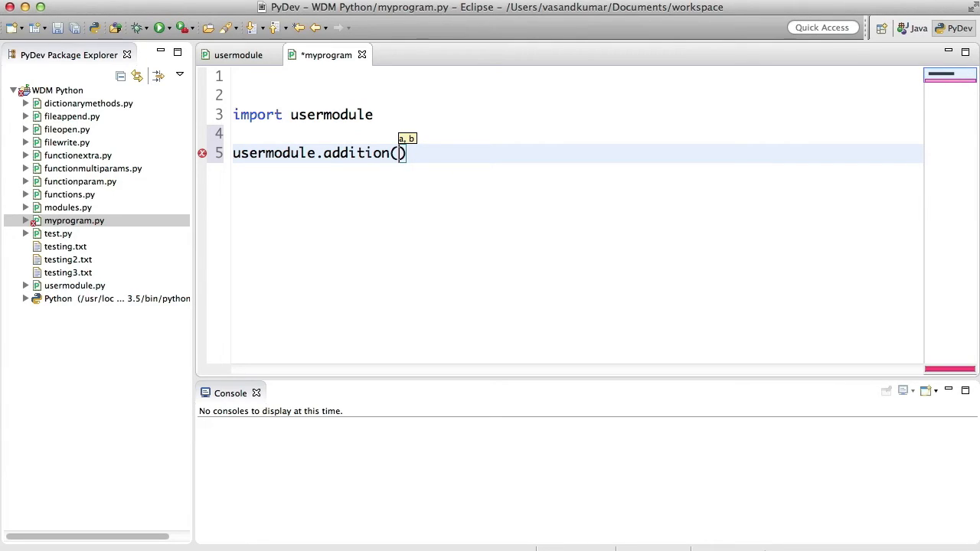
text(3,4)
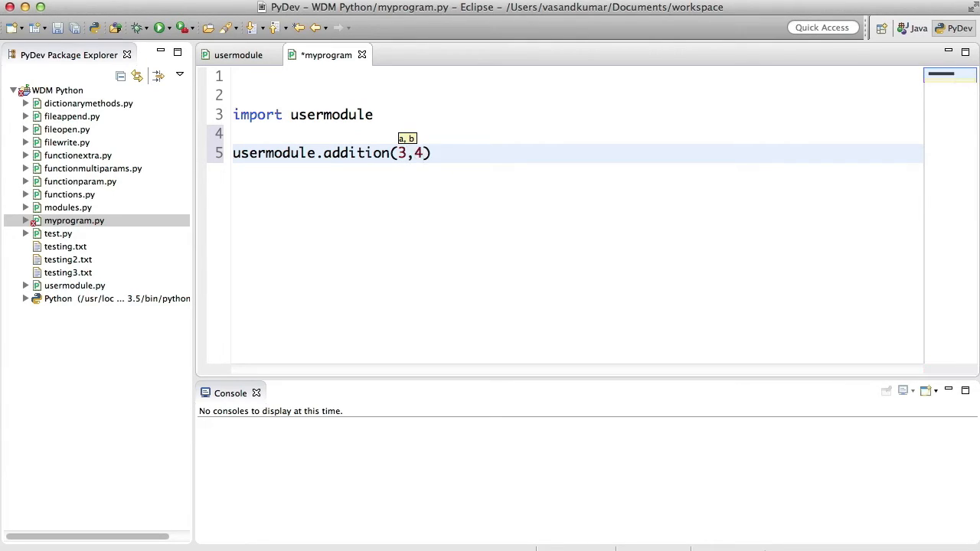
text(usermodule)
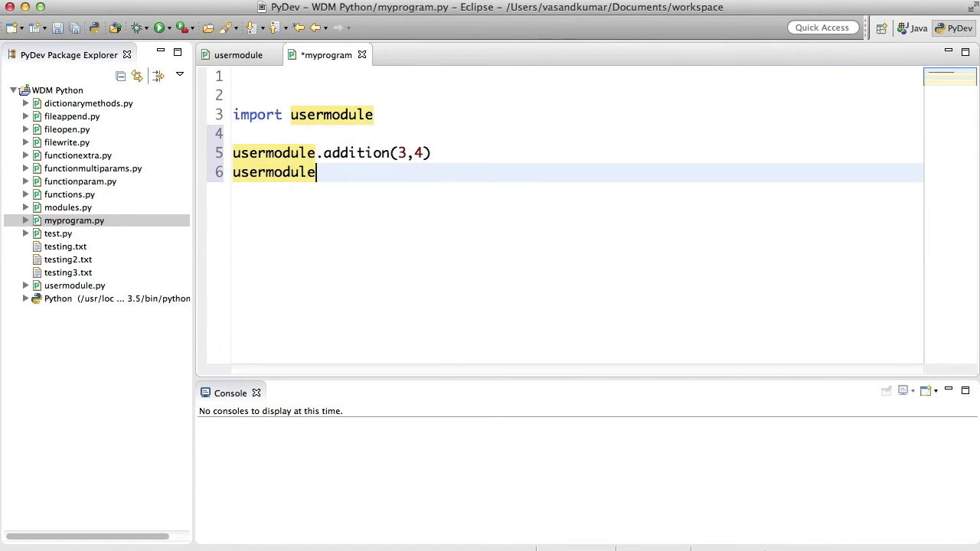
text(.multiplication(a, b))
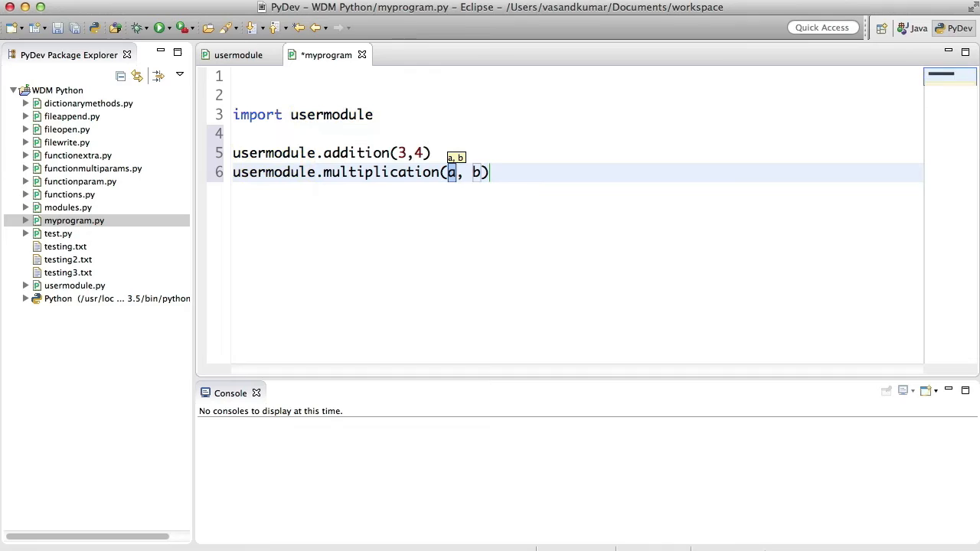
text(3, 4)
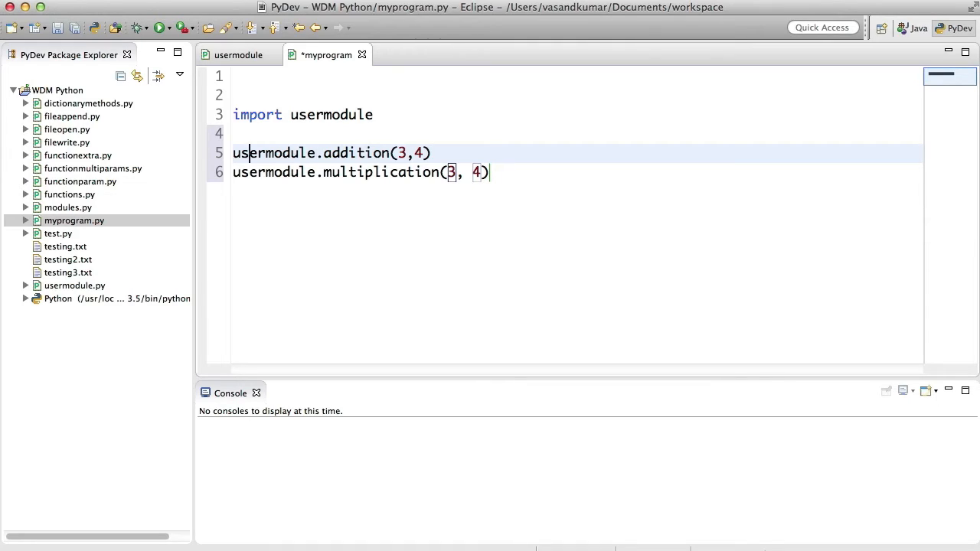
text(print()
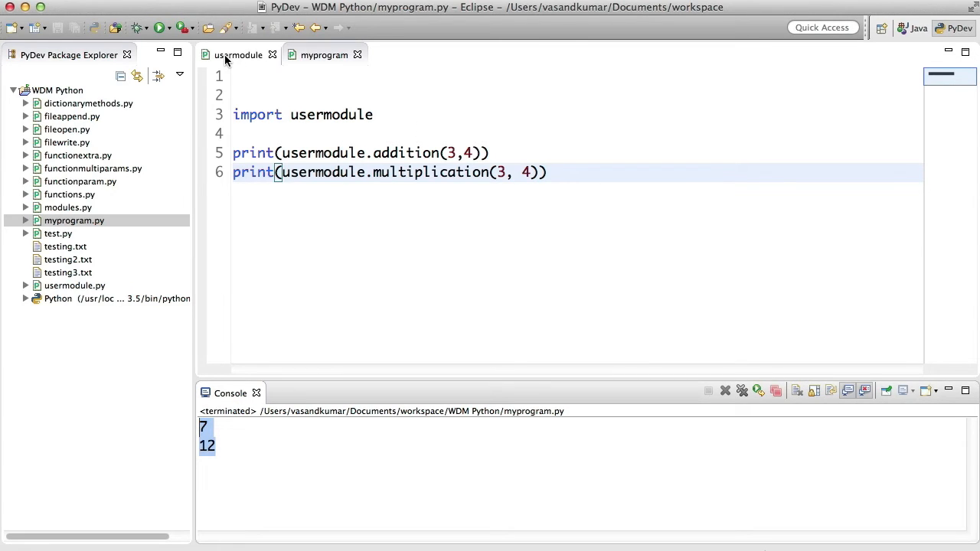
Step: Select usermodule in the import line and jump to its addition definition
click(239, 56)
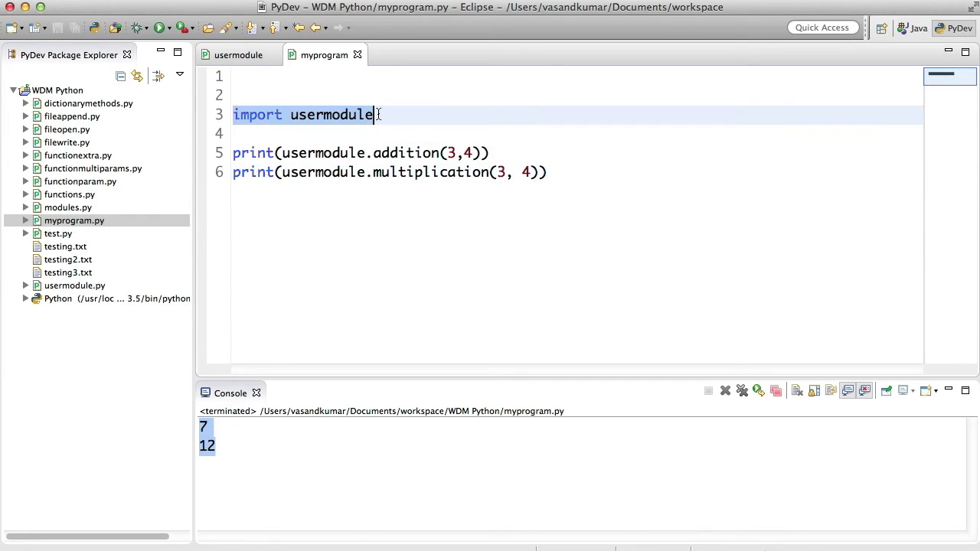
double_click(332, 113)
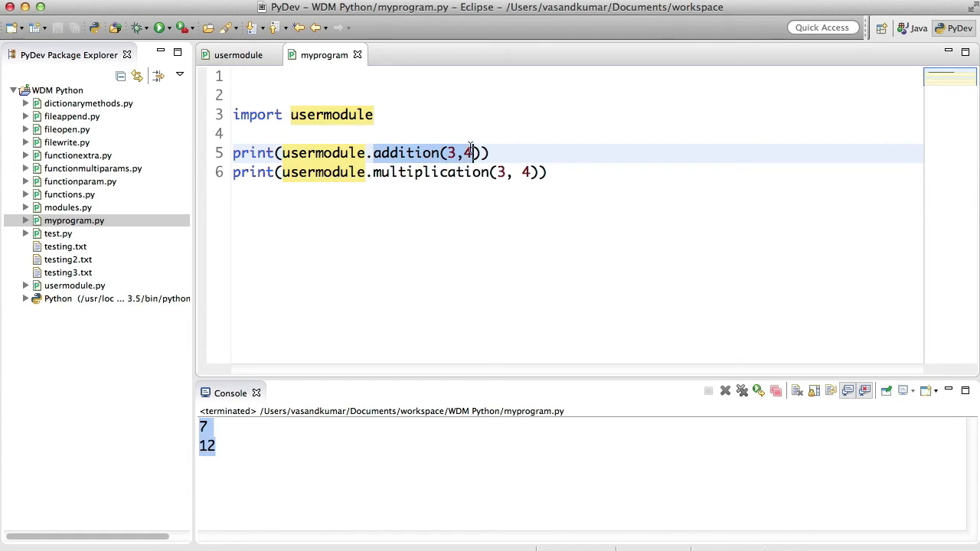
click(239, 55)
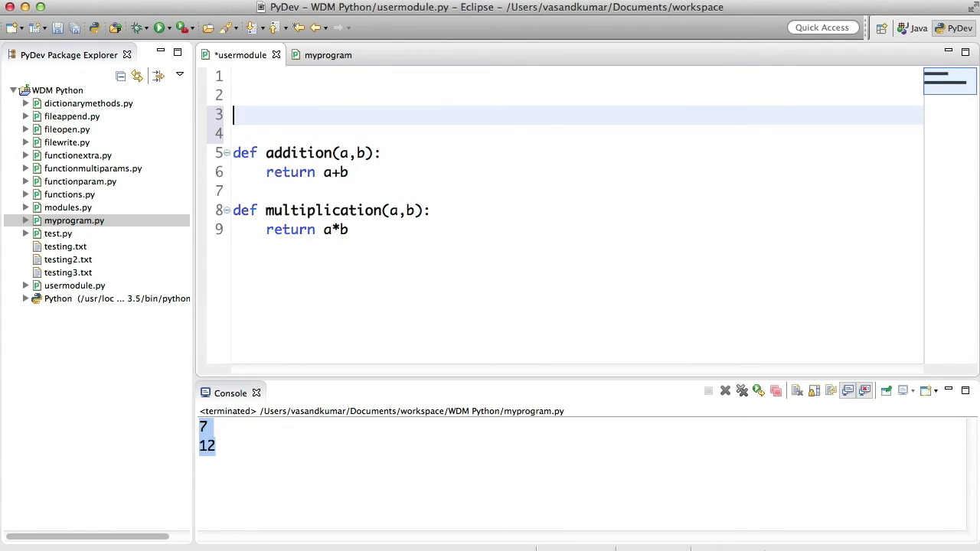
Step: Add string_var = "This is a string" above the functions in usermodule.py
text(string_)
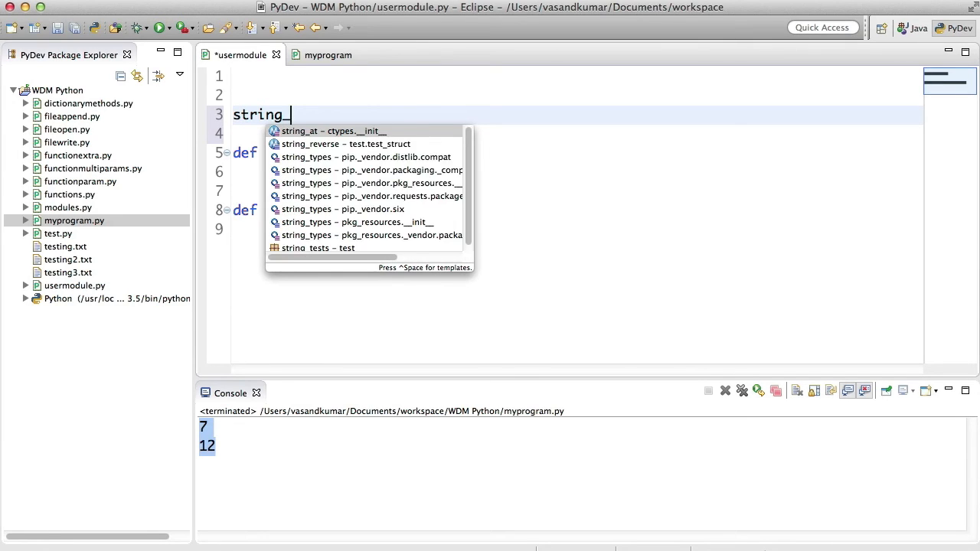
text(var = "")
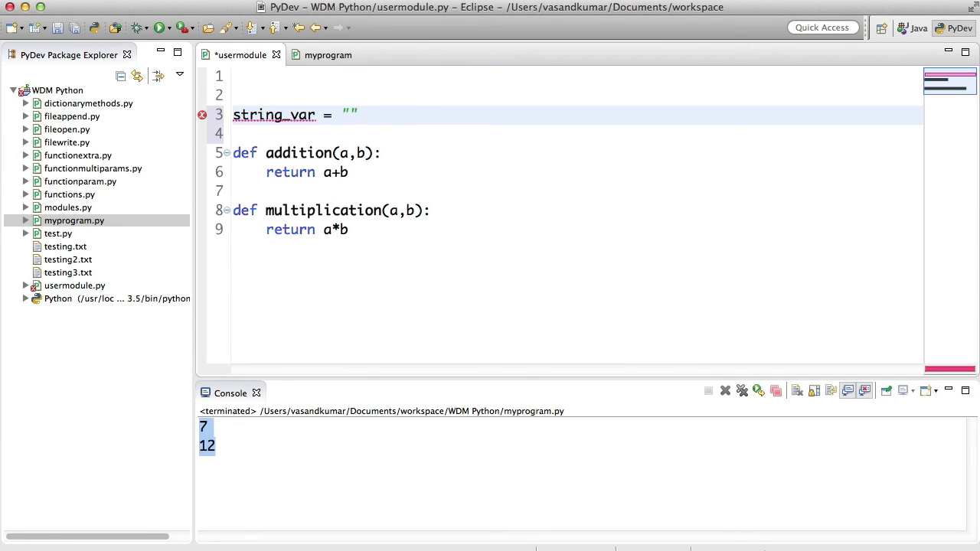
text(This is a s)
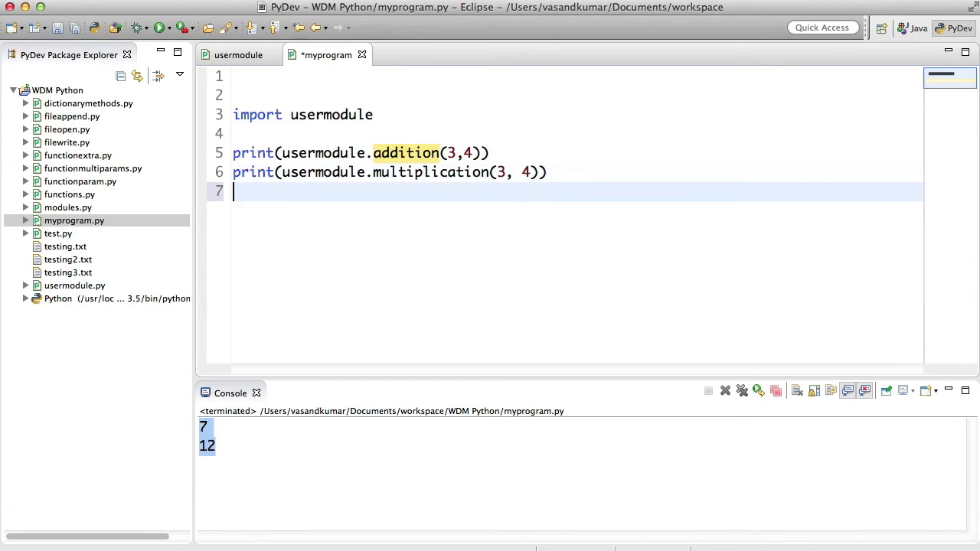
Step: Add print(usermodule.string_var) to myprogram.py and run it
text(print())
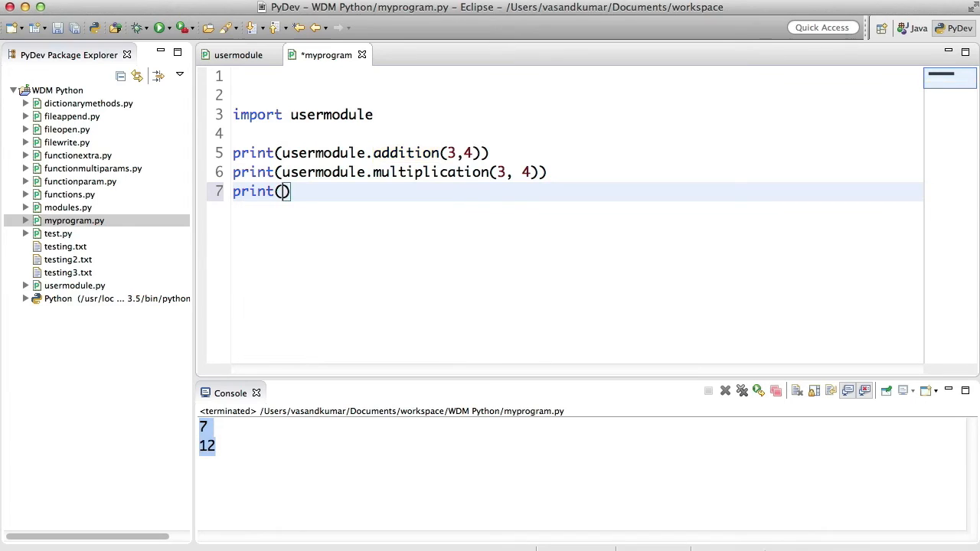
text(usermodule.string_var)
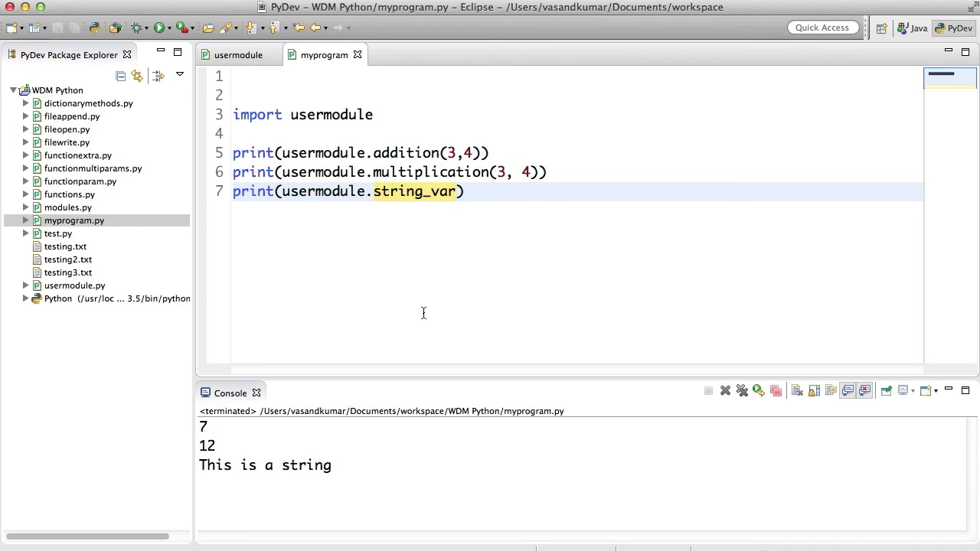
click(456, 190)
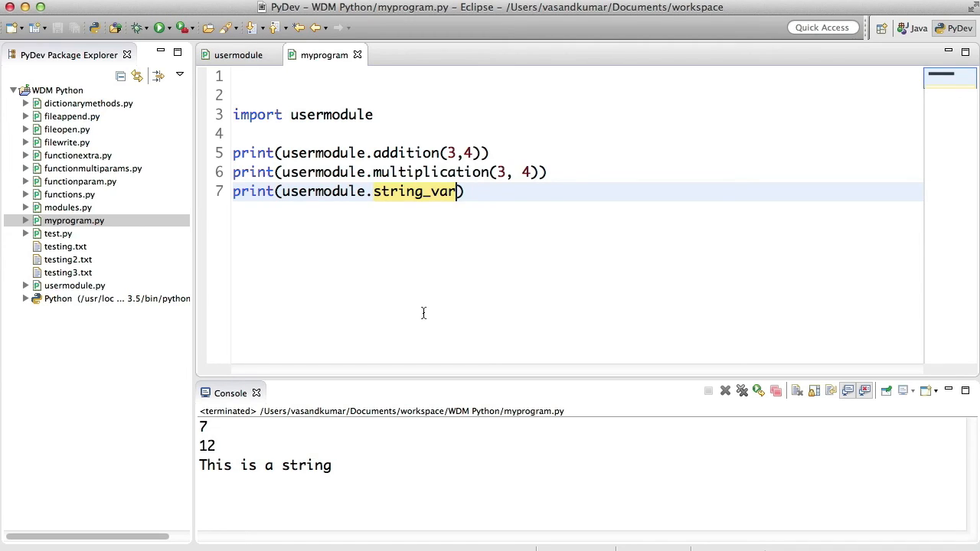